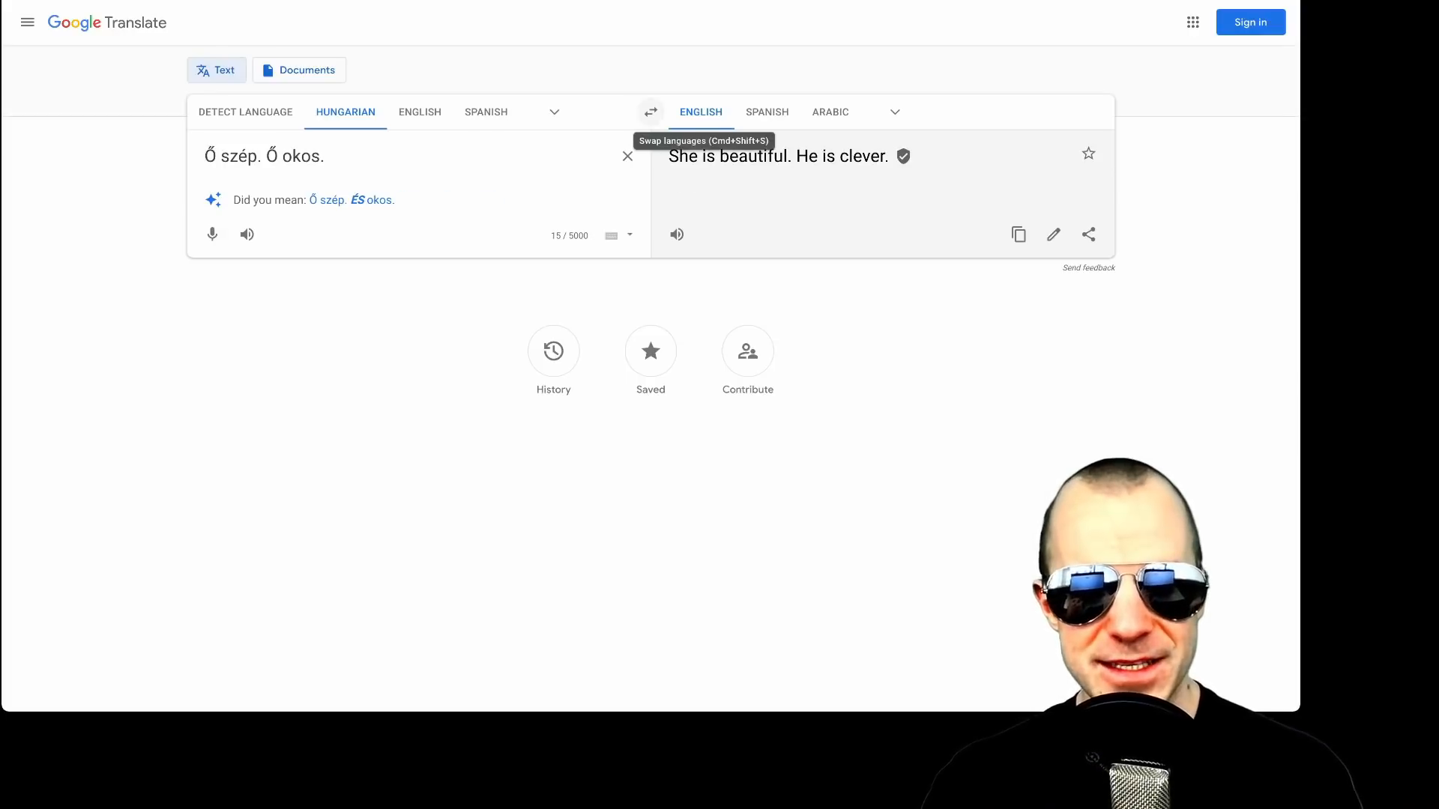
Swap the languages so English "She is beautiful. He is clever." translates into Hungarian
left_click(651, 111)
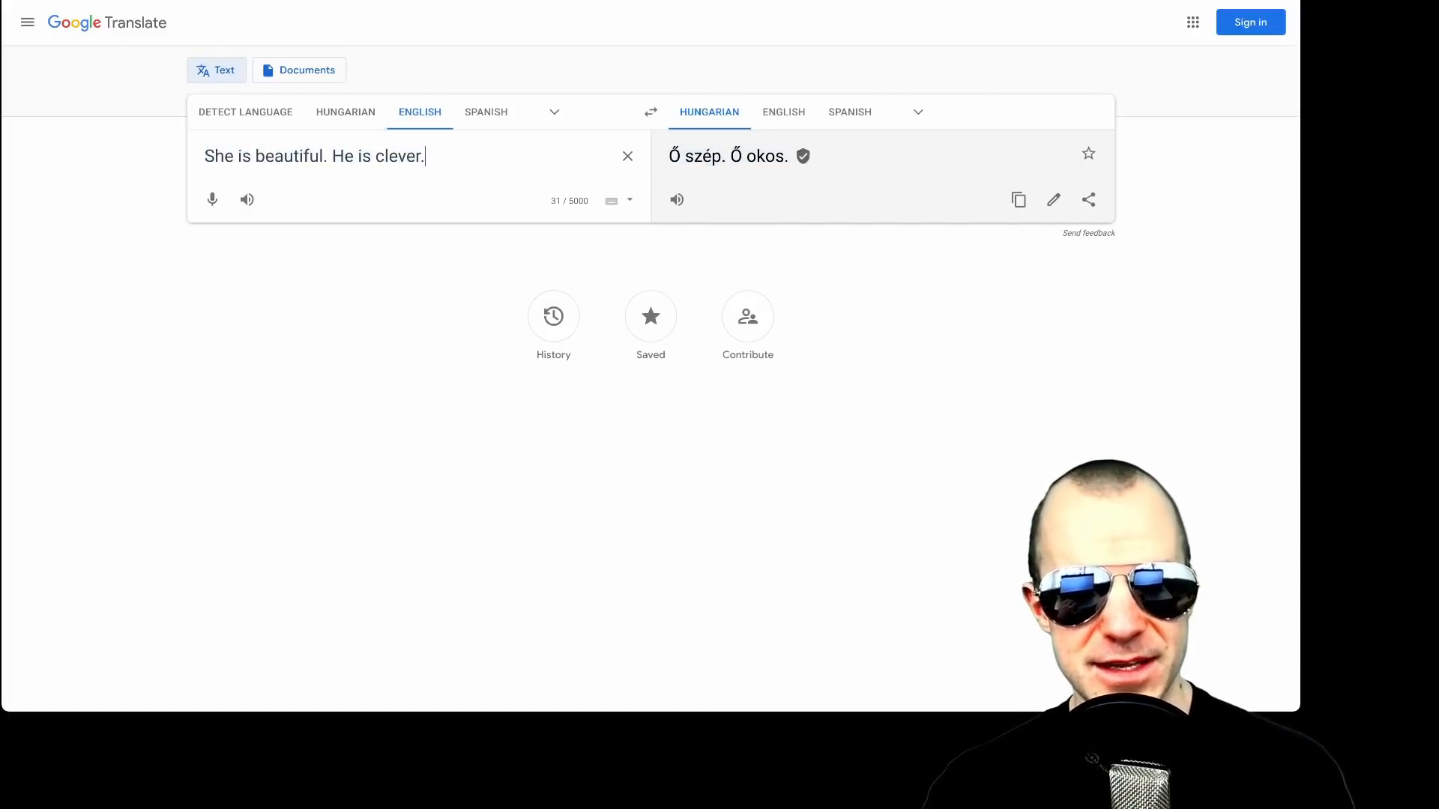
Select a pronoun in the English source sentence to change it
double_click(218, 156)
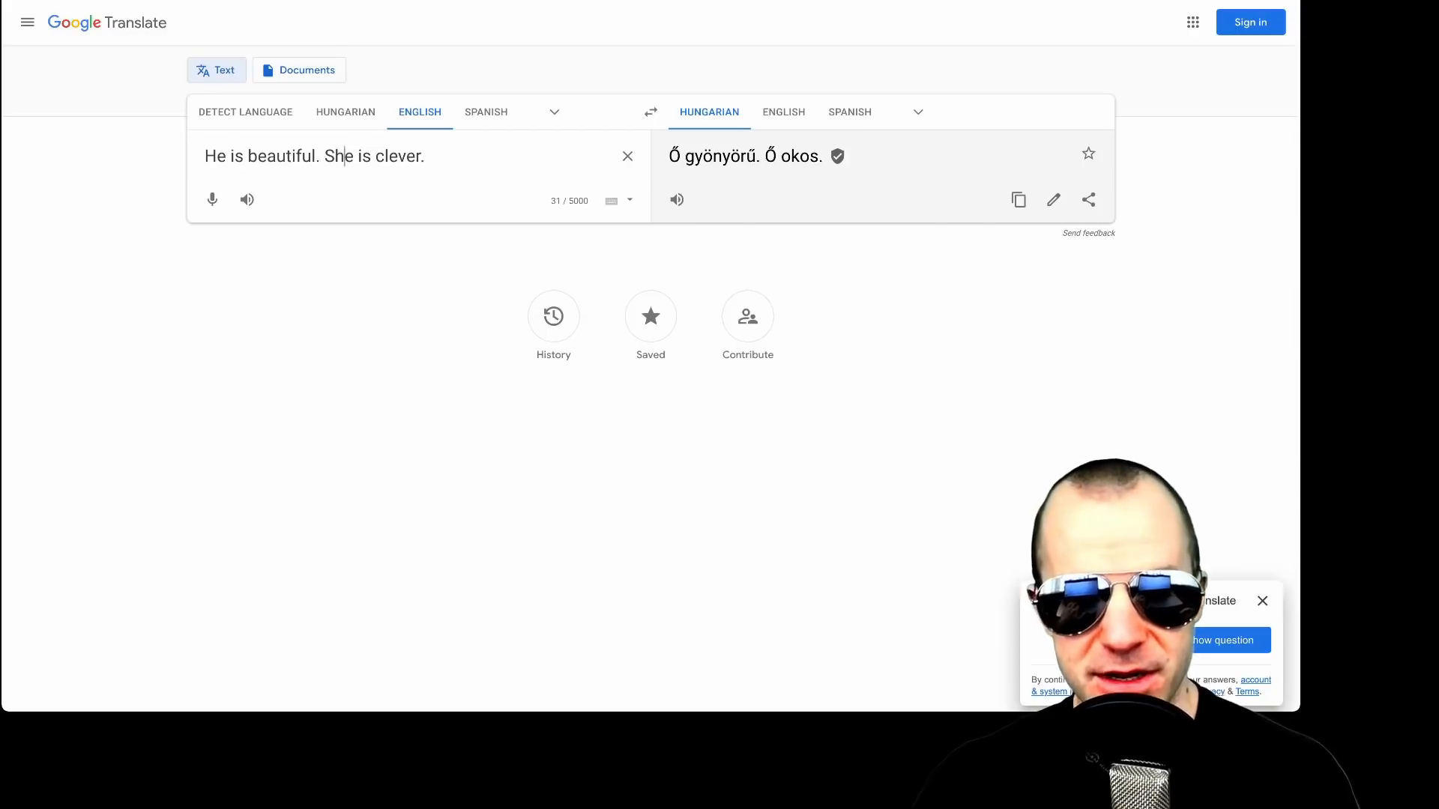
mouse_move(651, 112)
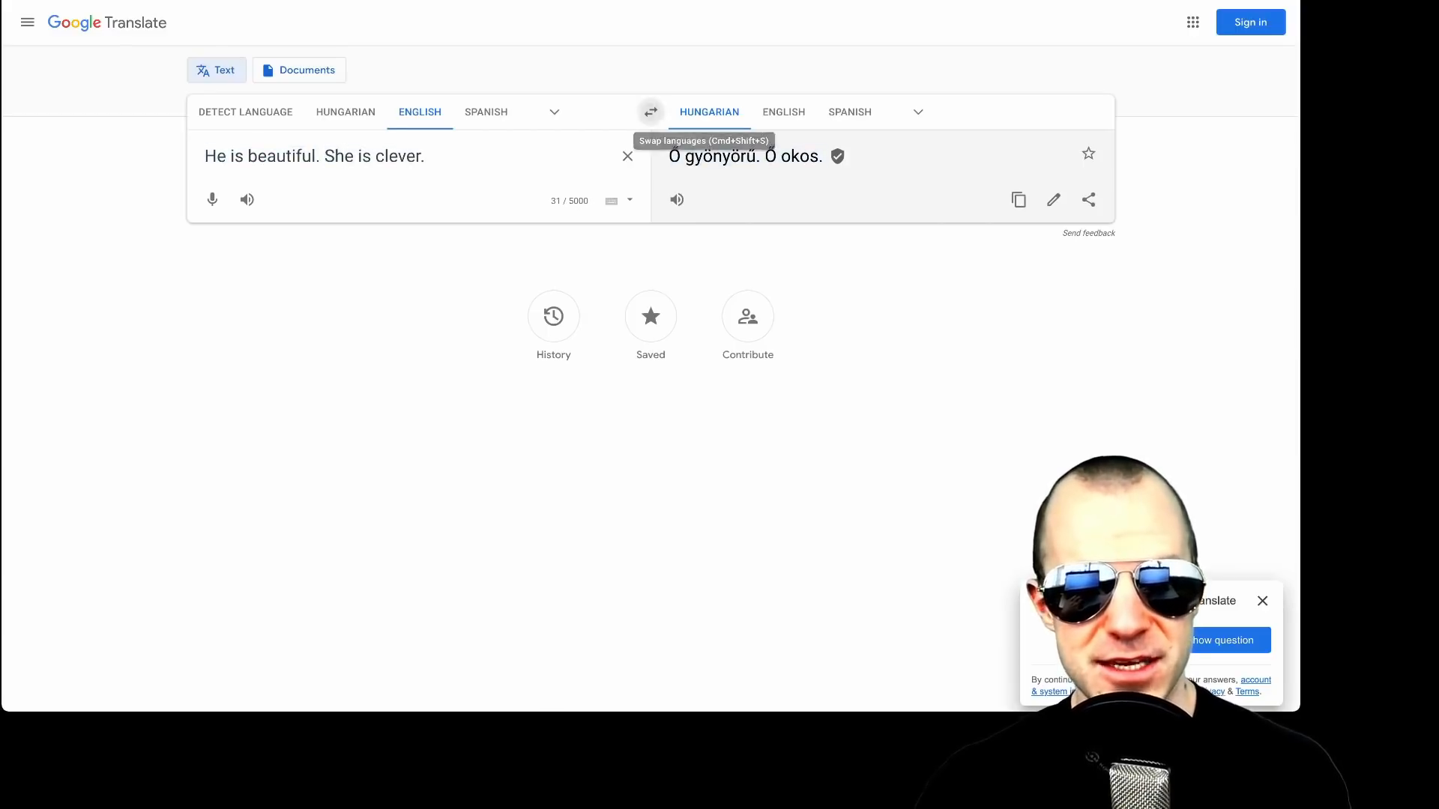
left_click(650, 112)
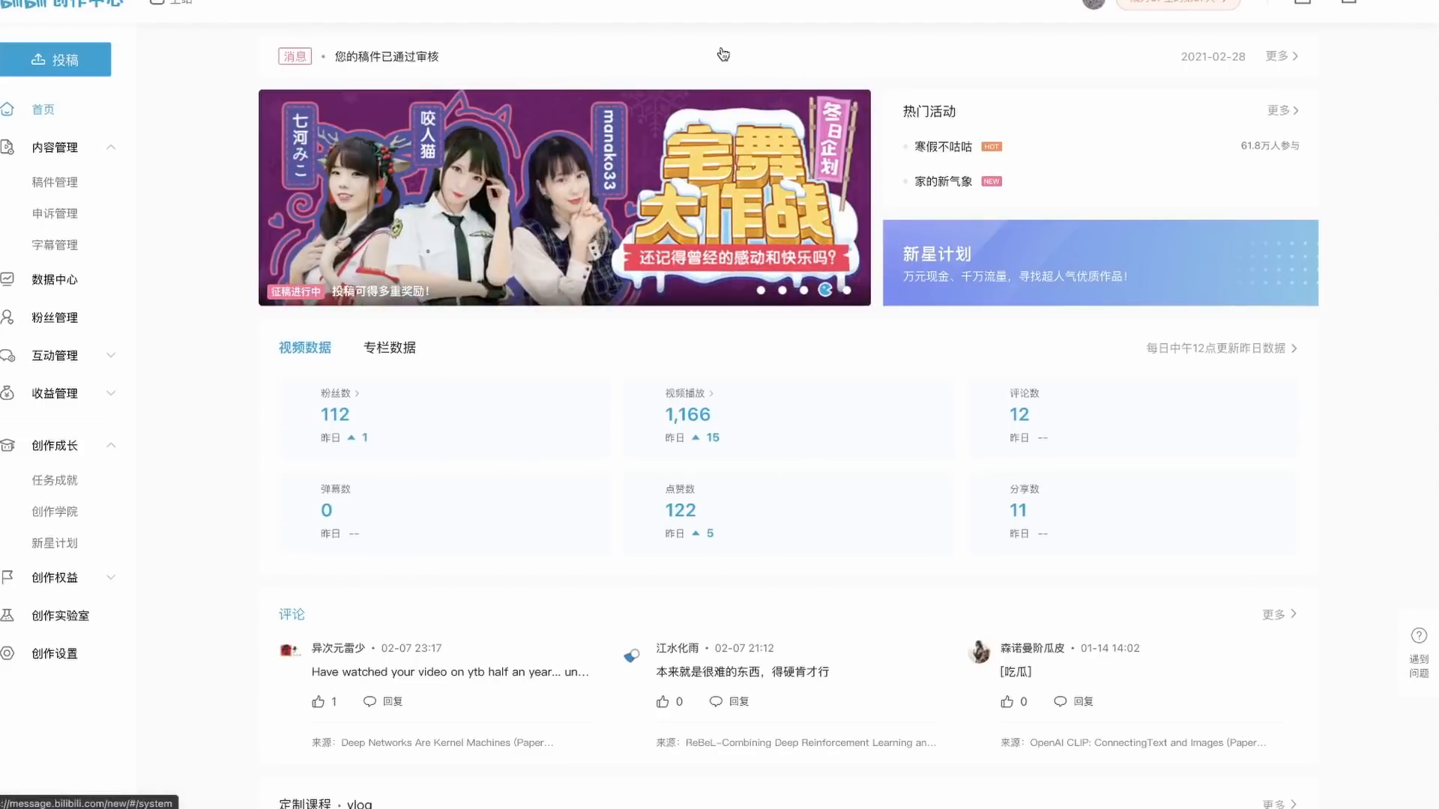
Open the Bilibili uploaded-videos management list and start a new video upload
right_click(632, 87)
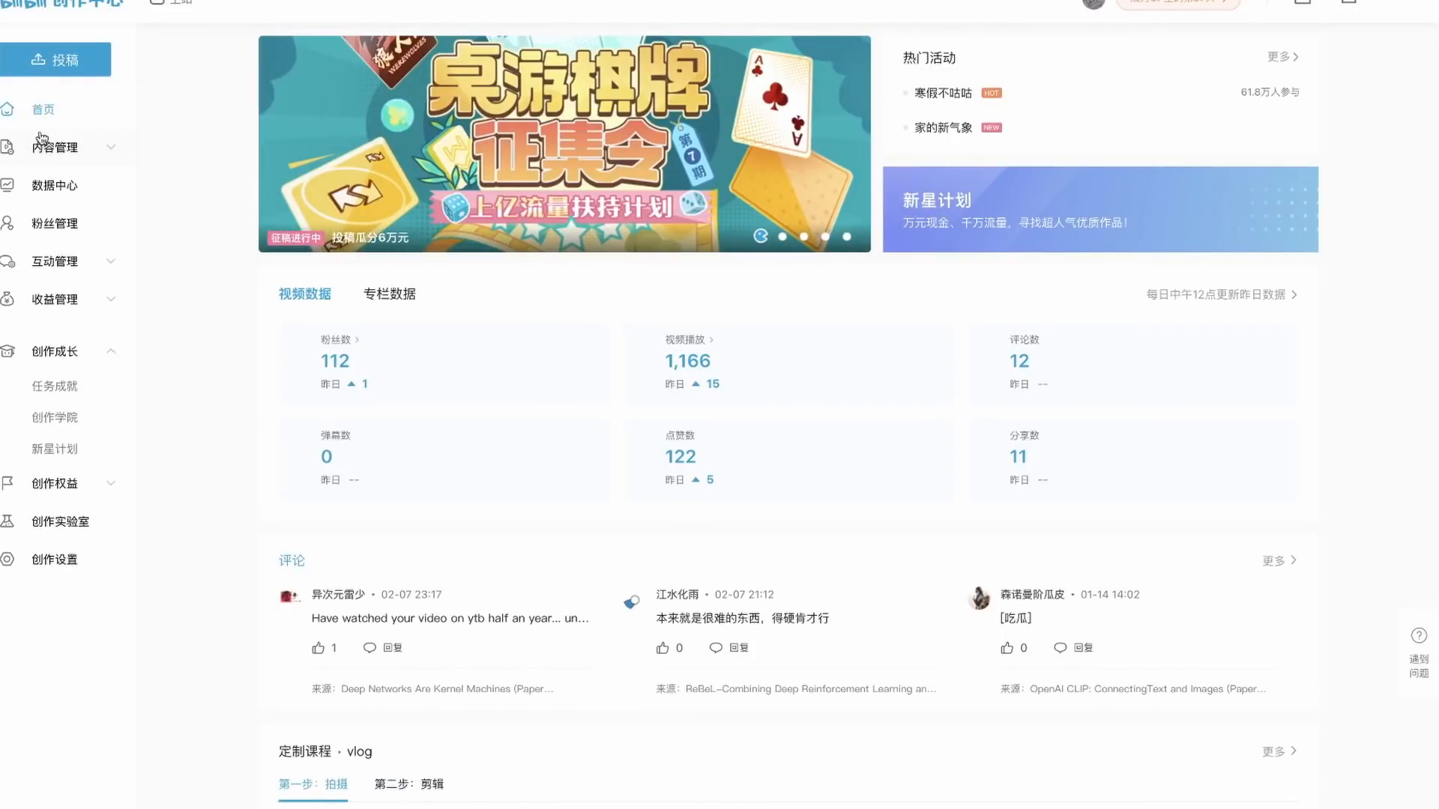
left_click(55, 146)
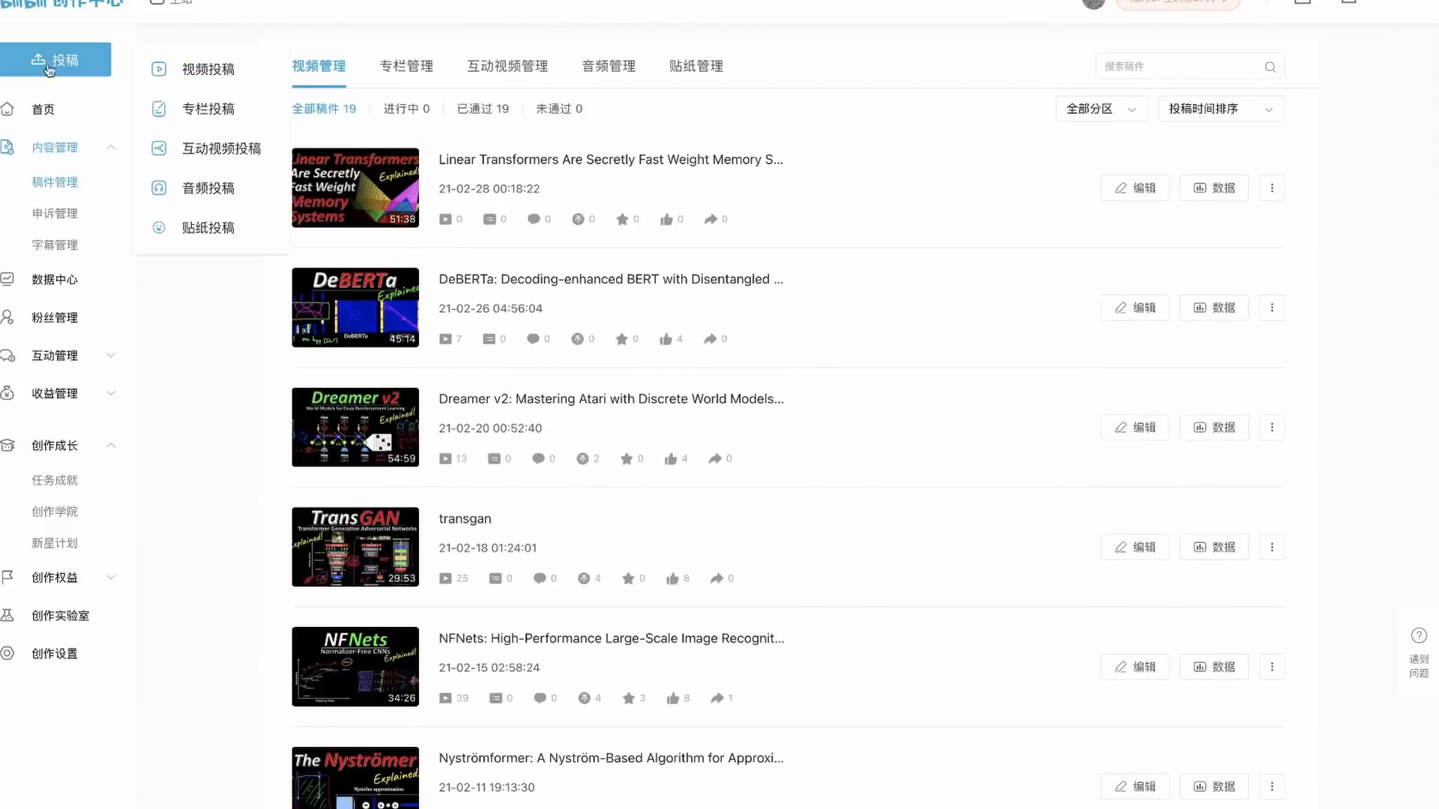
left_click(210, 68)
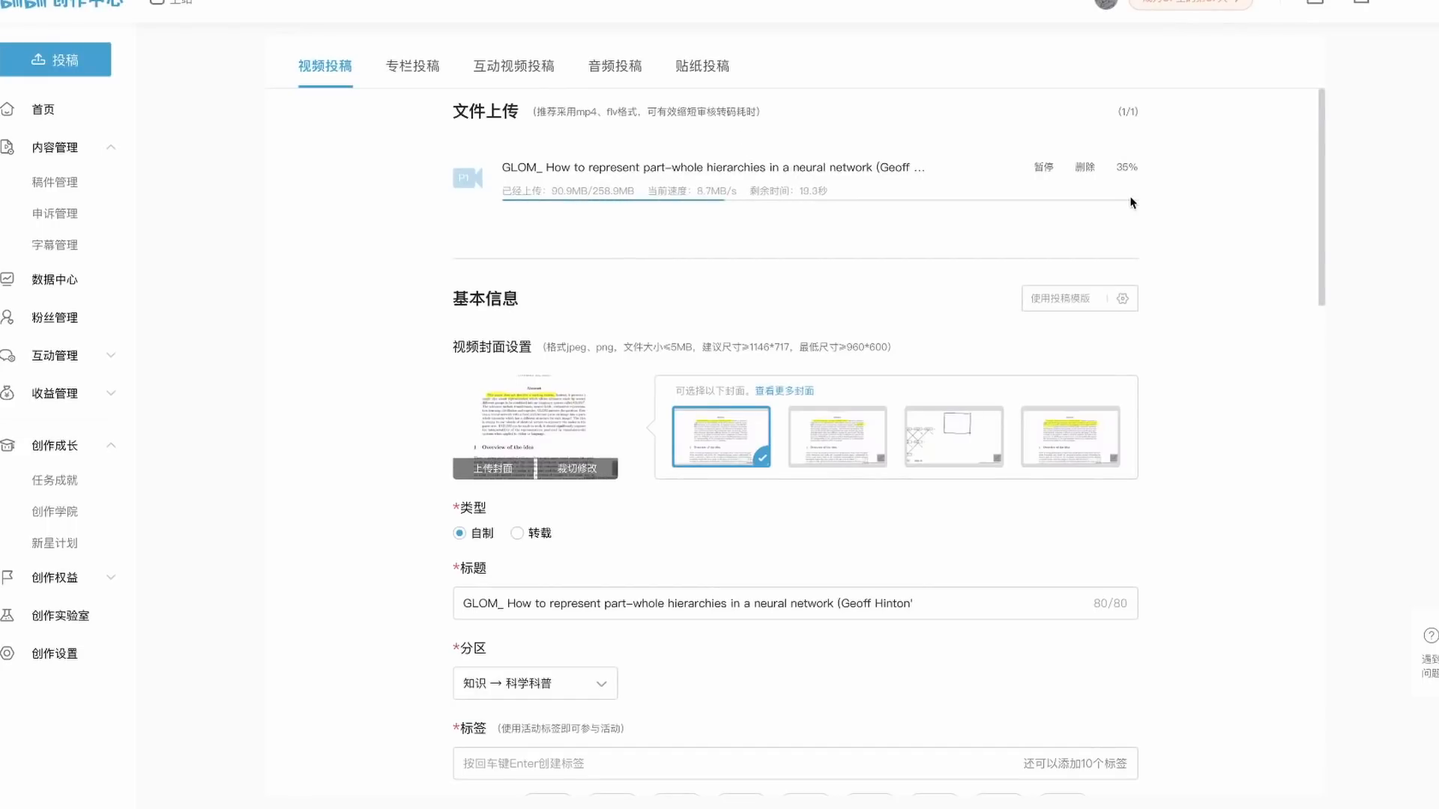
Title the upload "GLOM: How to represent part-whole hierarchies in a neural network" and scroll to publishing
scroll("down", 3)
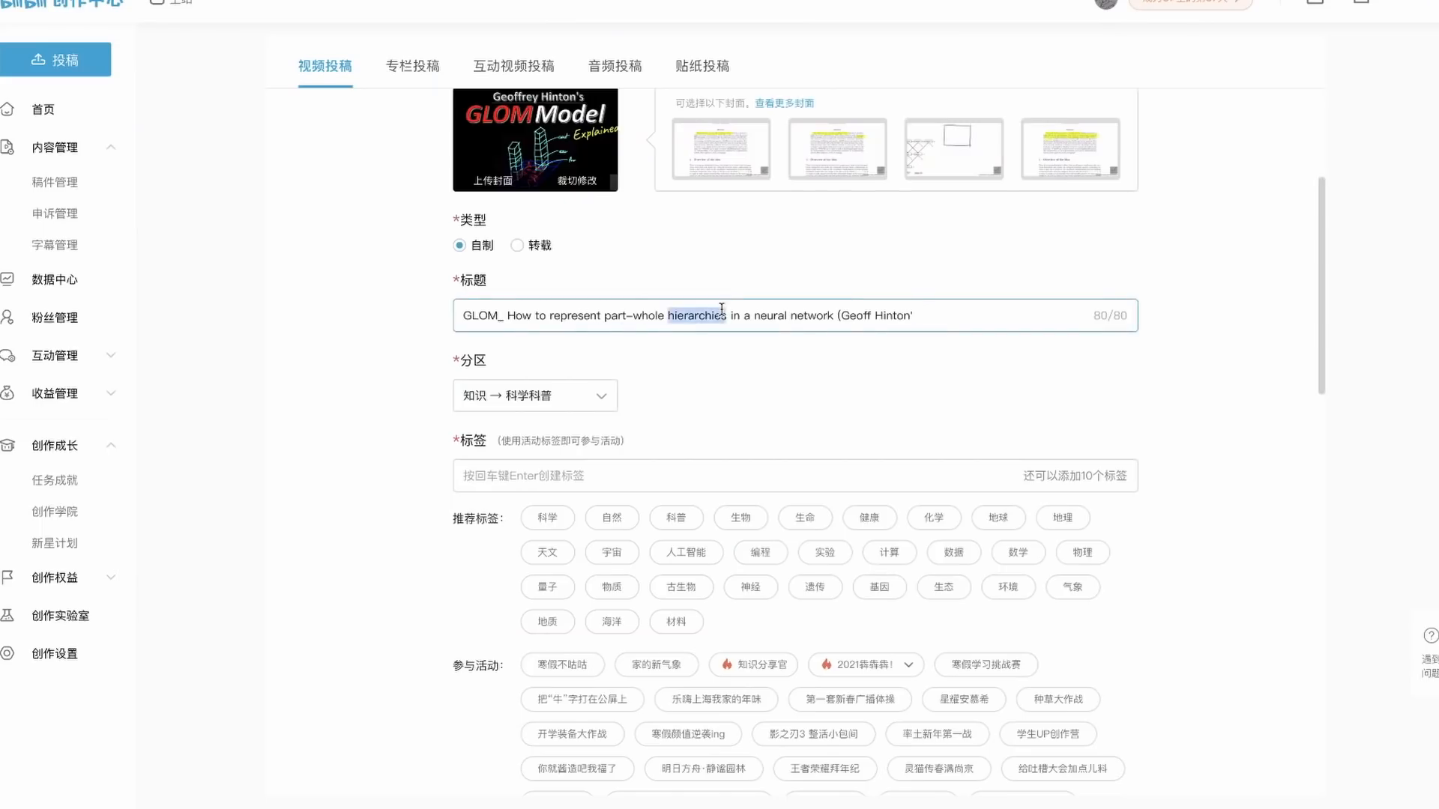
type("GLOM: How to represent part-whole hierarchies in a neural network")
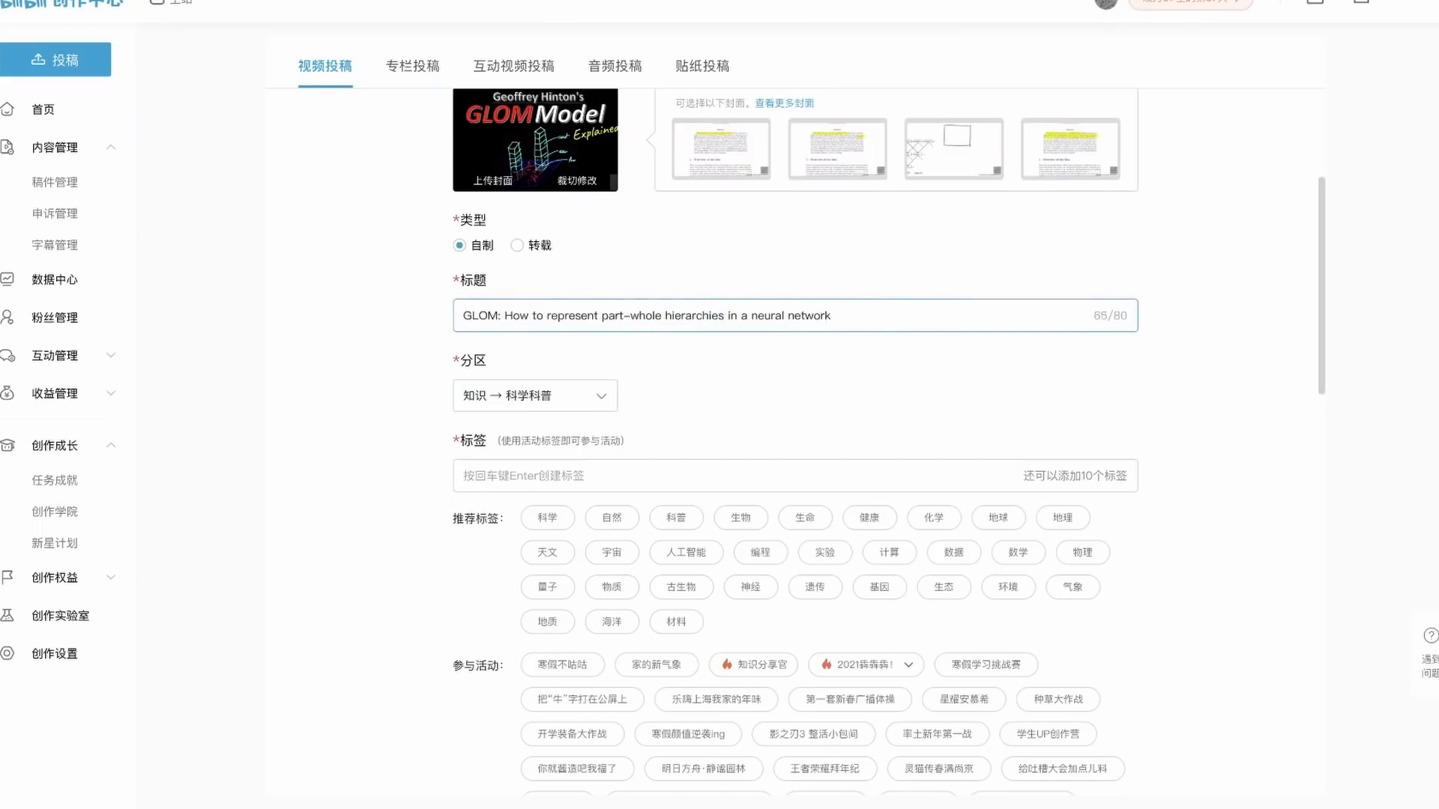
scroll("down", 3)
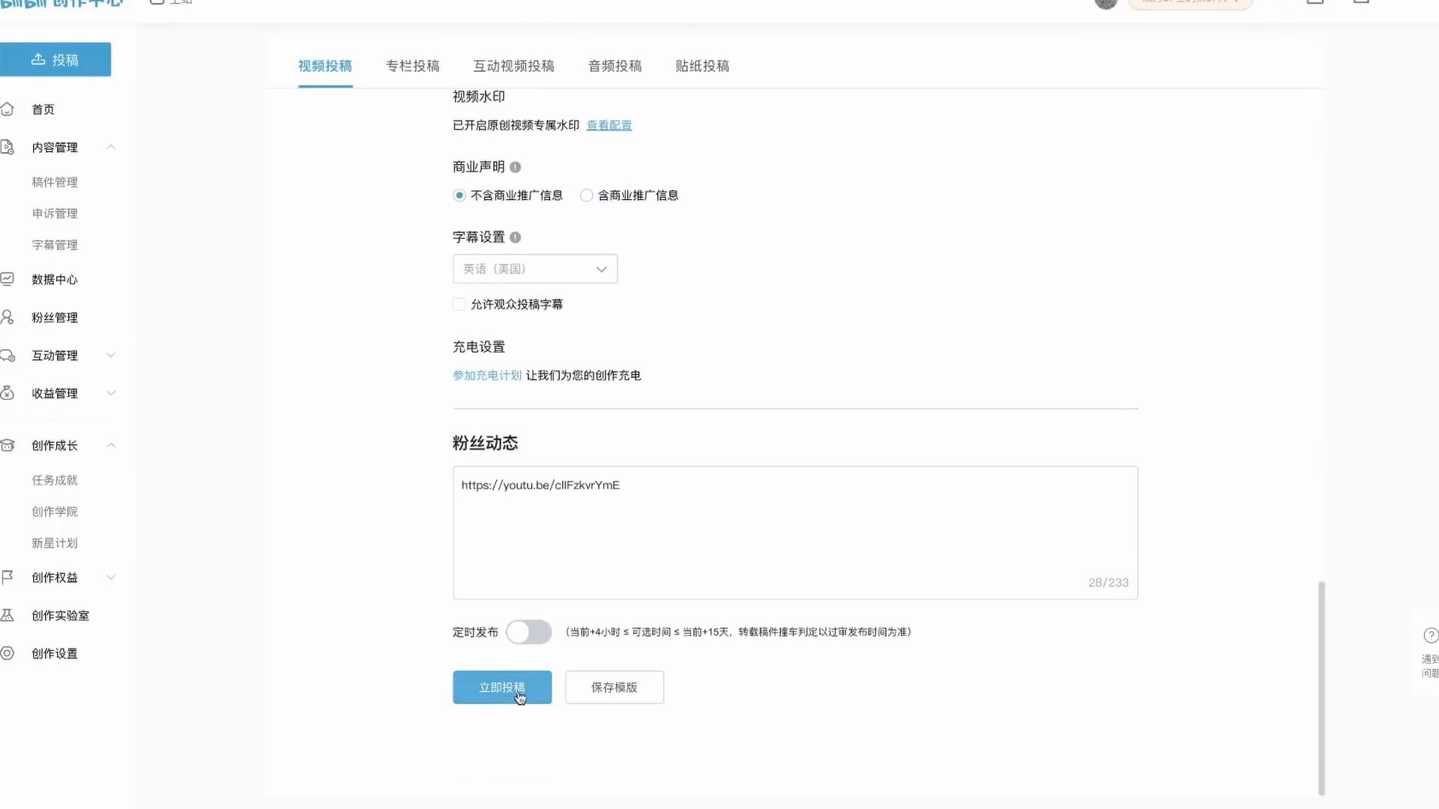
mouse_move(570, 599)
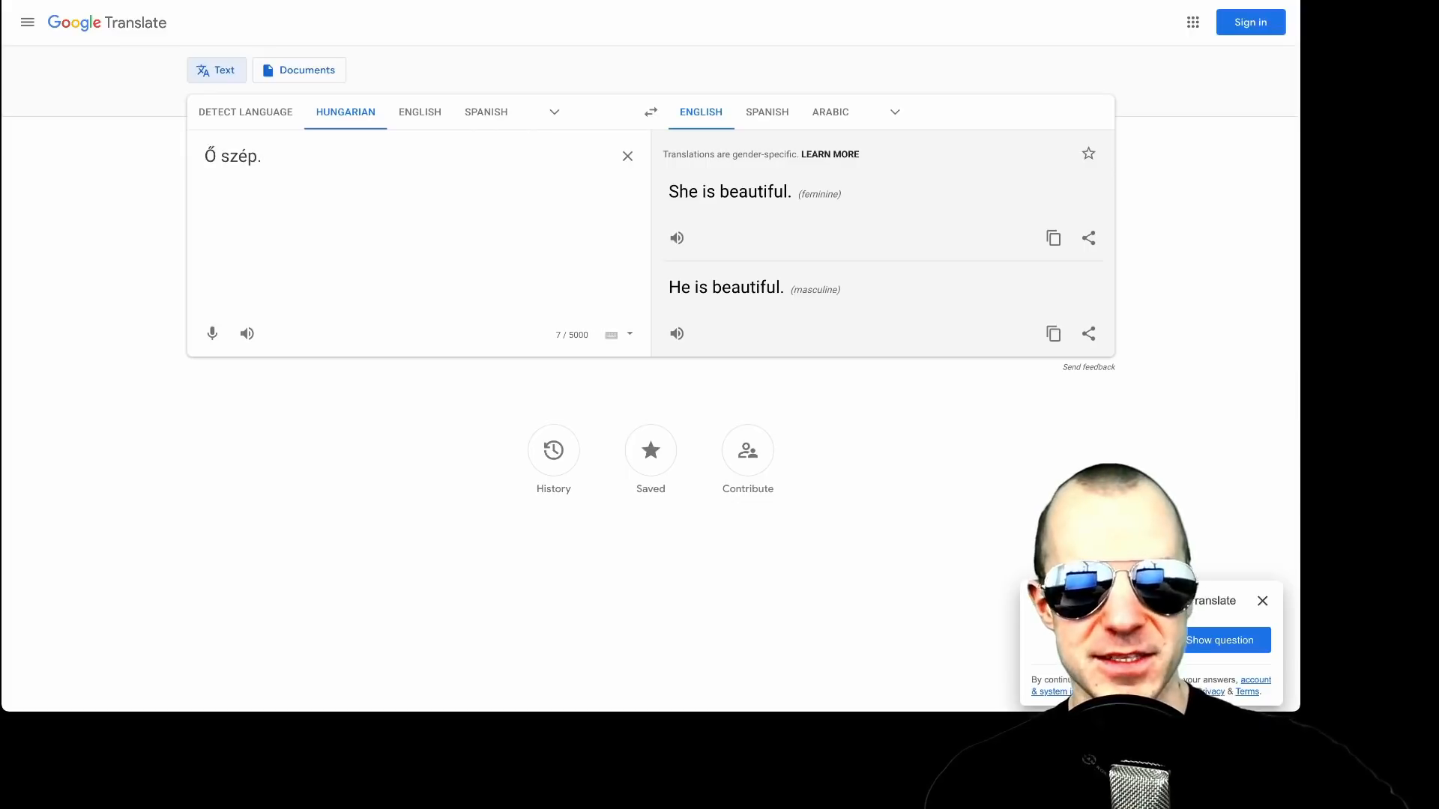
Add "Ő okos. Ő olvas. Ő mosogat." after "Ő szép." in the Hungarian input
type("Ő okos. Ő olvas. Ő mosogat.")
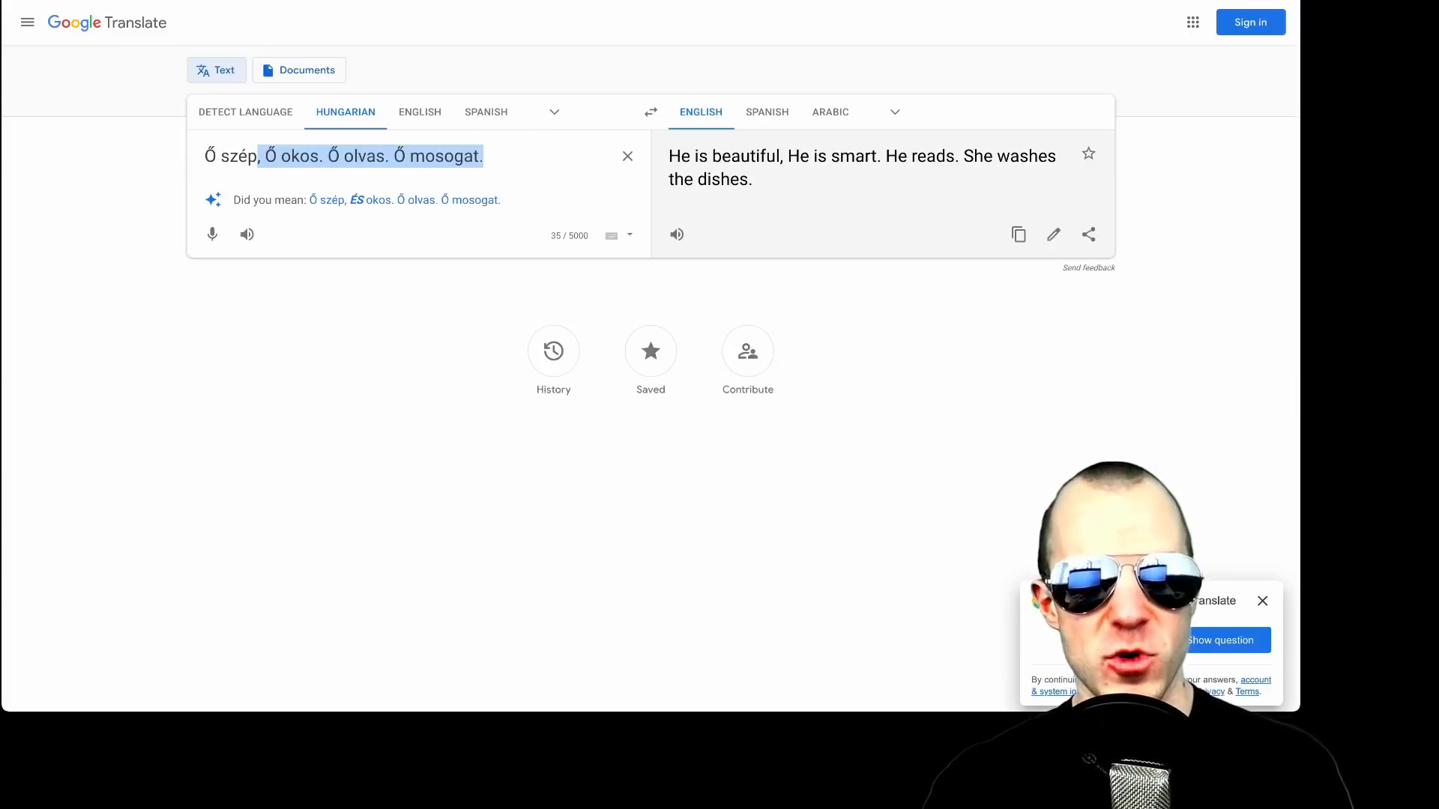